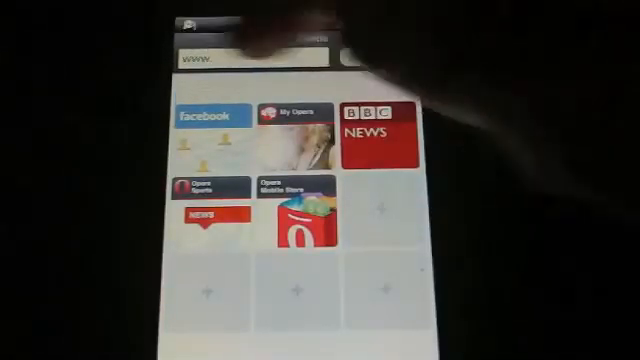
pyautogui.click(256, 50)
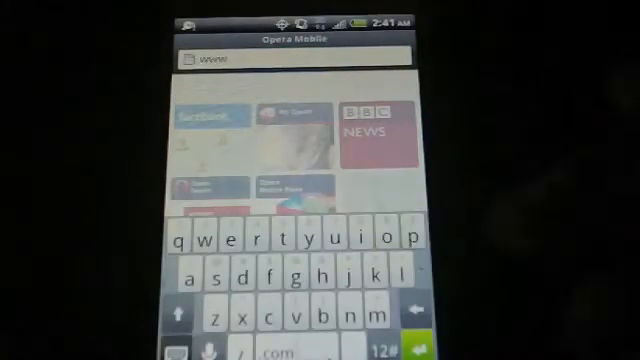
pyautogui.write('www.google.com/')
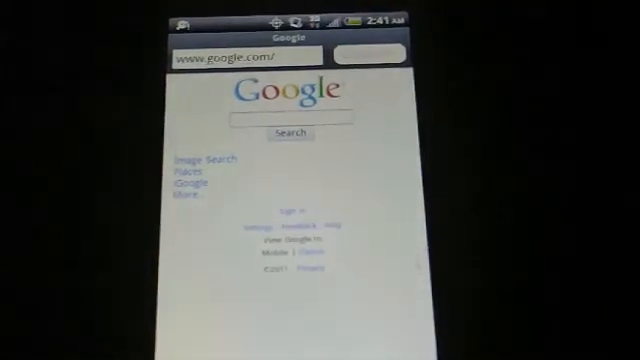
pyautogui.click(240, 56)
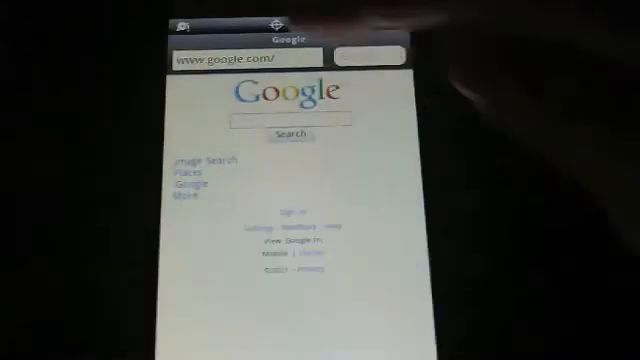
pyautogui.click(240, 56)
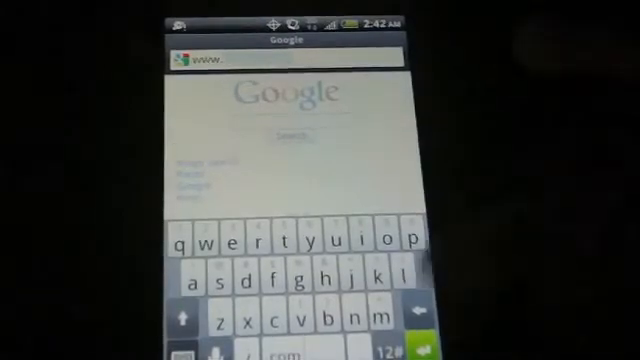
pyautogui.write('www.facebook.com')
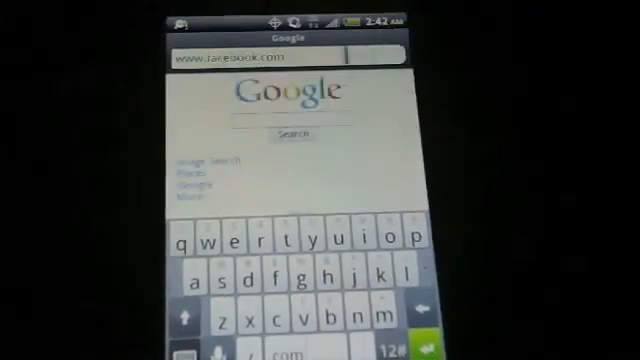